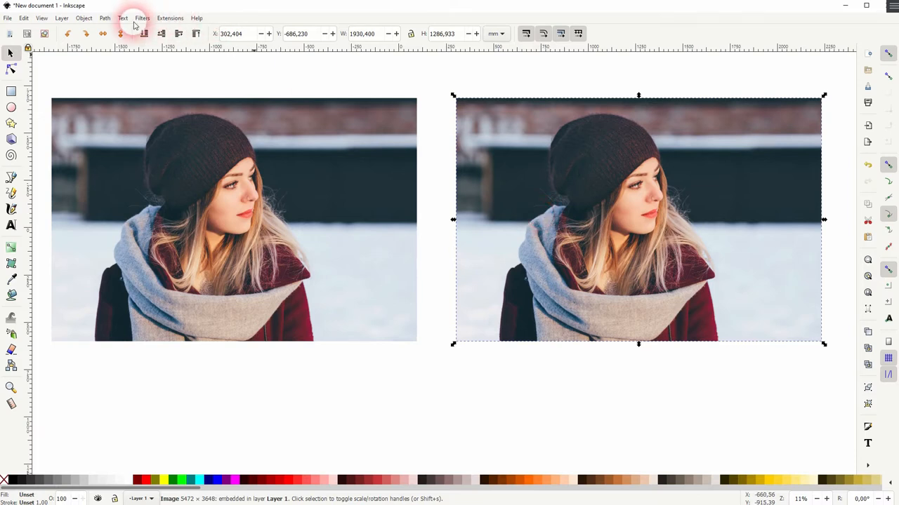
Reach the Component Transfer filter for the right-hand portrait via the Filters menu.
left_click(143, 16)
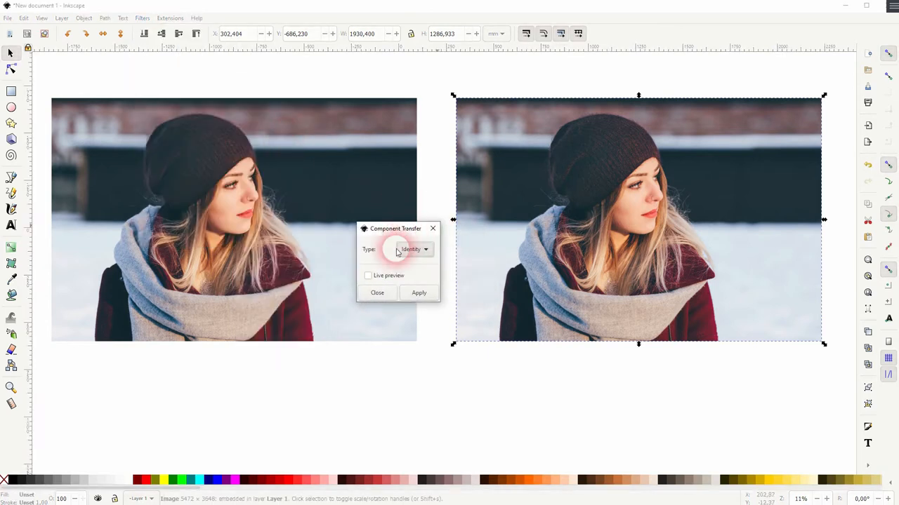
Enable Live preview and set the transfer Type to Table, giving the right photo vivid false colours.
left_click(367, 275)
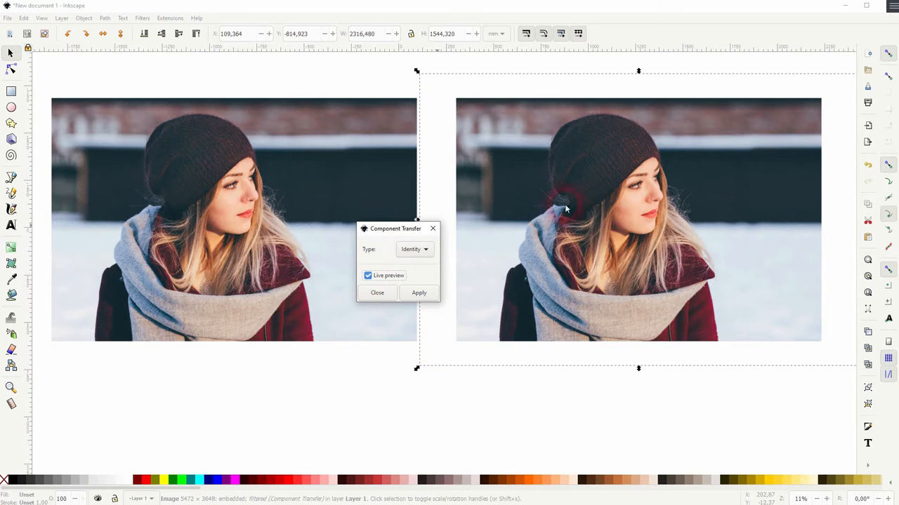
left_click_drag(396, 227, 352, 260)
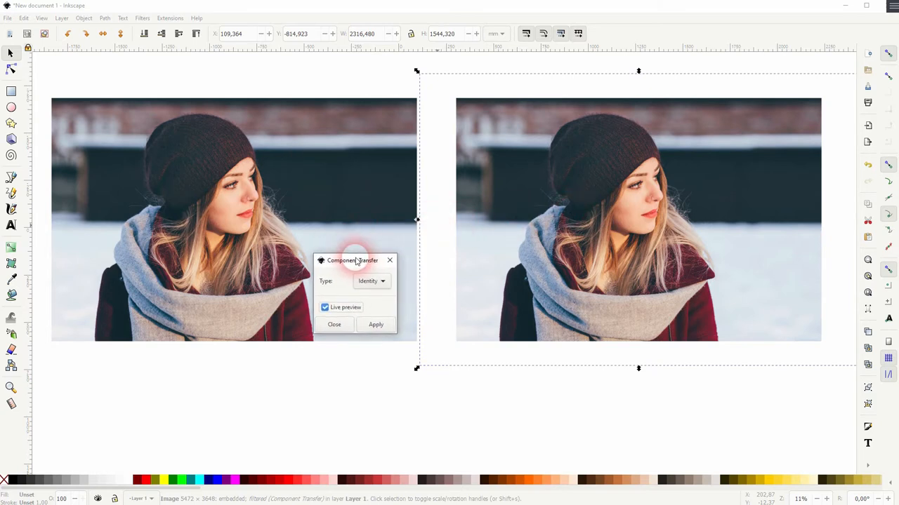
left_click(370, 281)
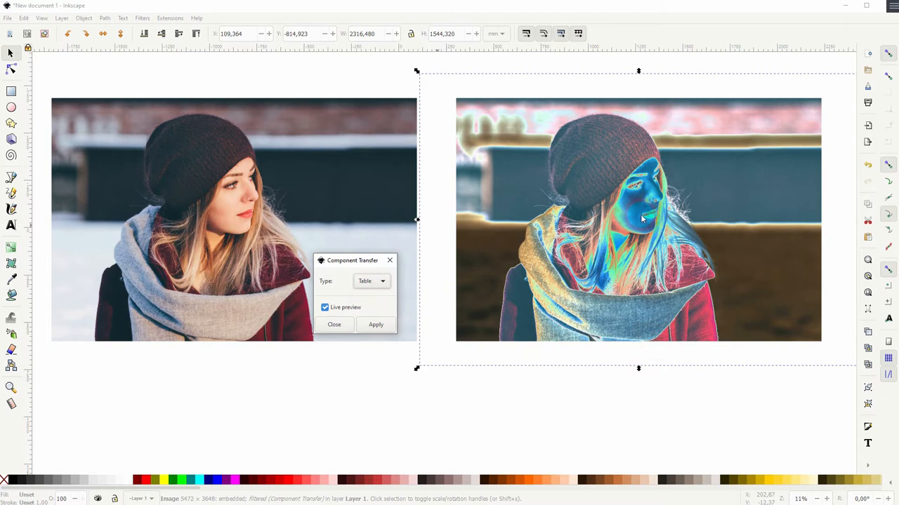
Compare Linear and Gamma types, settle on Discrete for a posterized look, and apply it to the right photo.
left_click(371, 280)
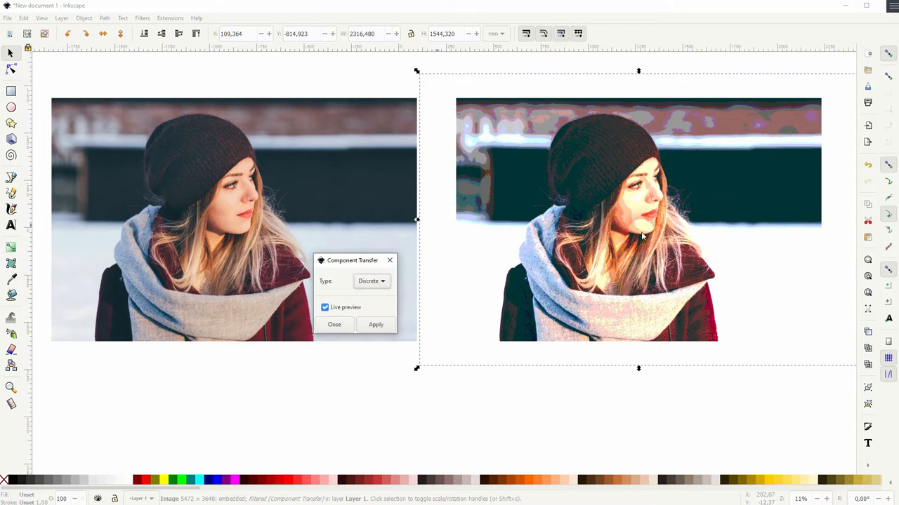
left_click(371, 281)
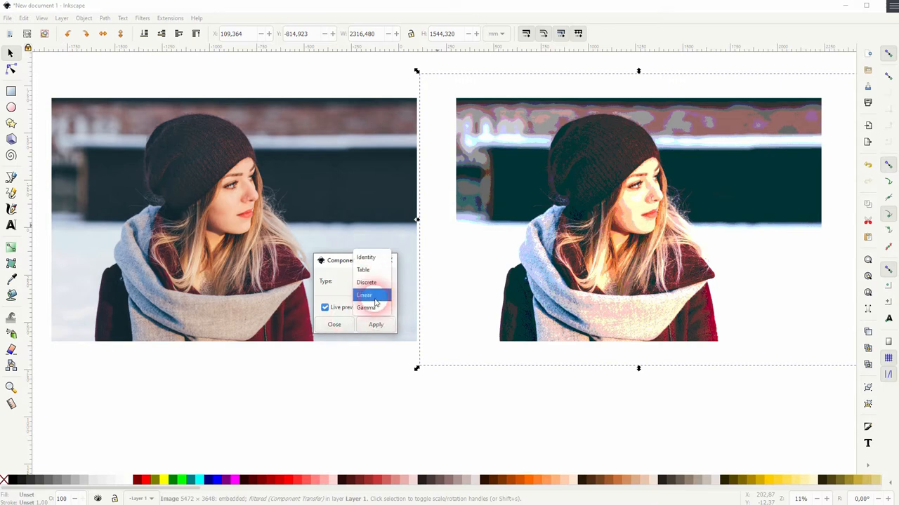
left_click(365, 295)
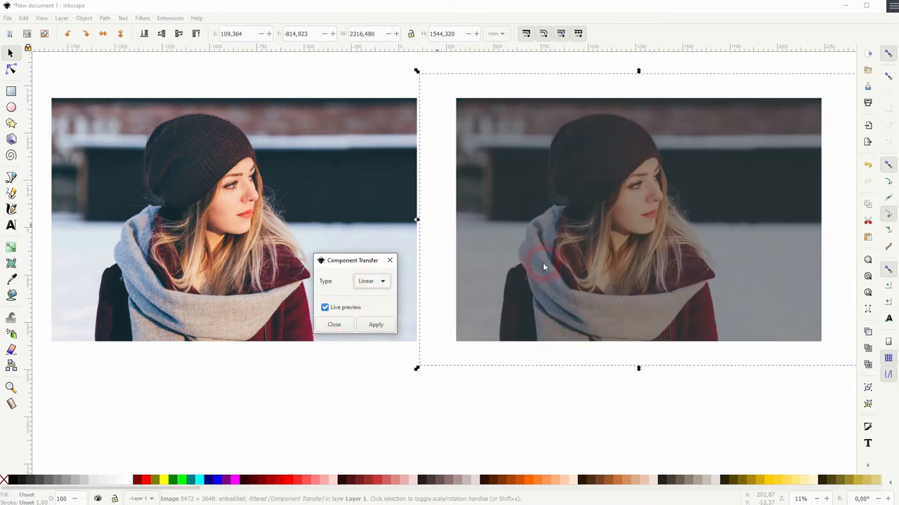
left_click(371, 281)
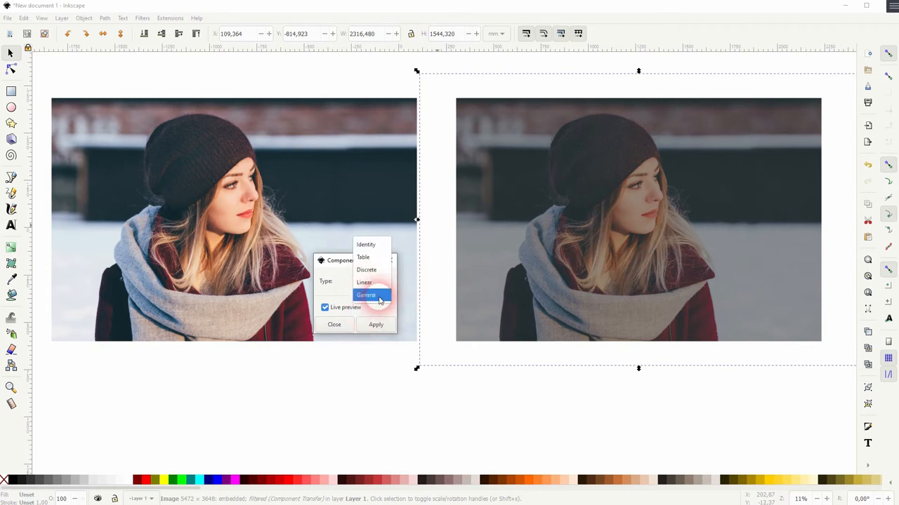
left_click(368, 293)
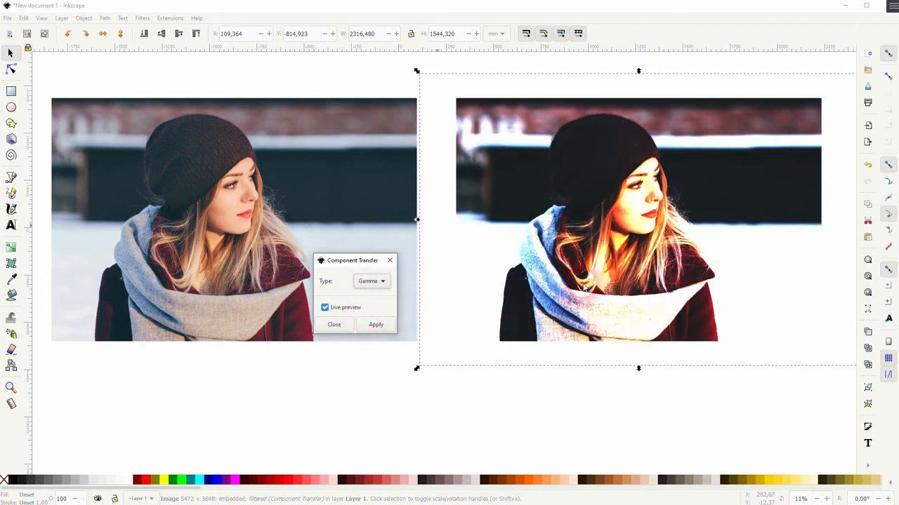
left_click(371, 281)
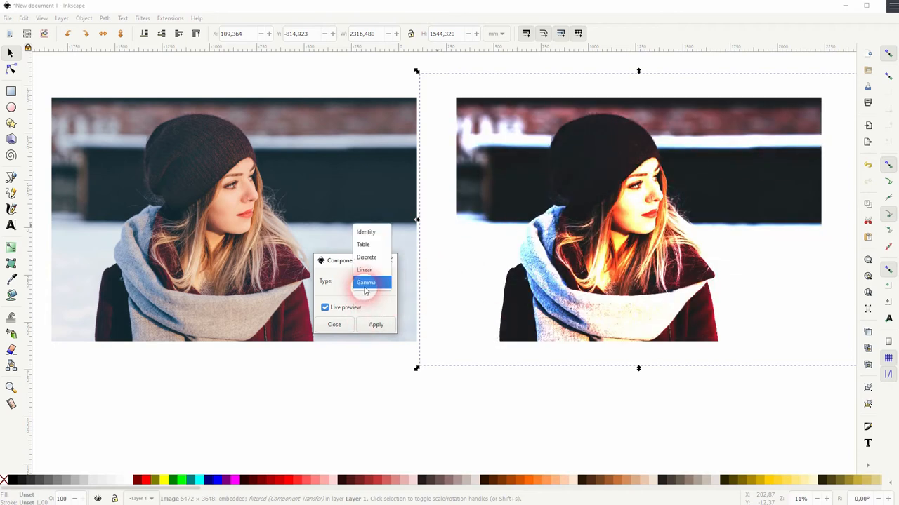
left_click(366, 257)
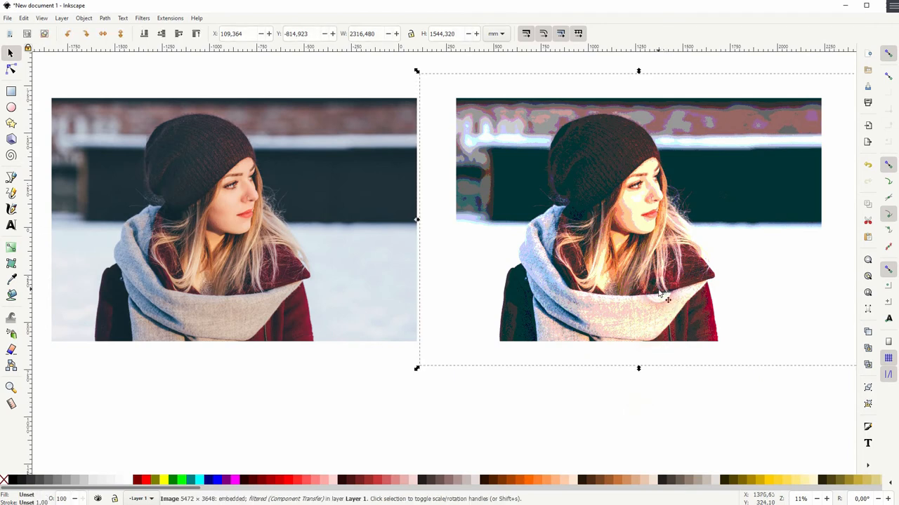
left_click(8, 16)
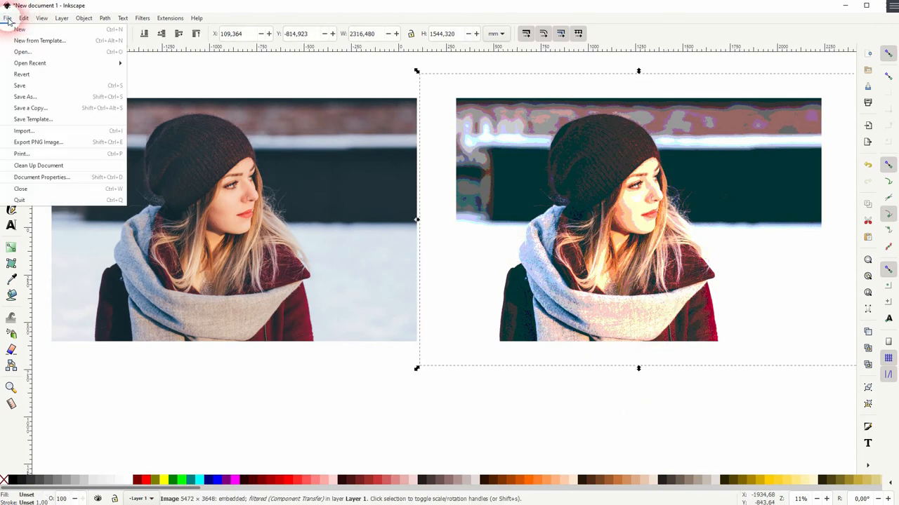
mouse_move(508, 242)
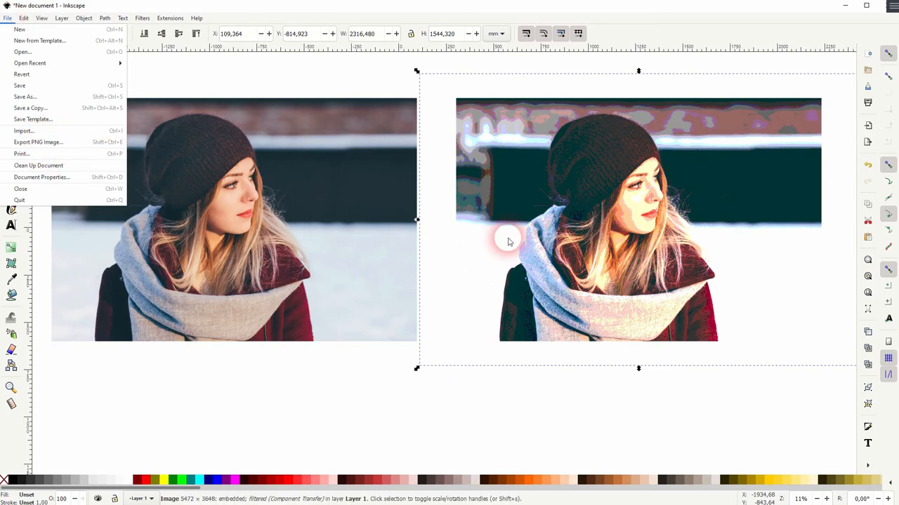